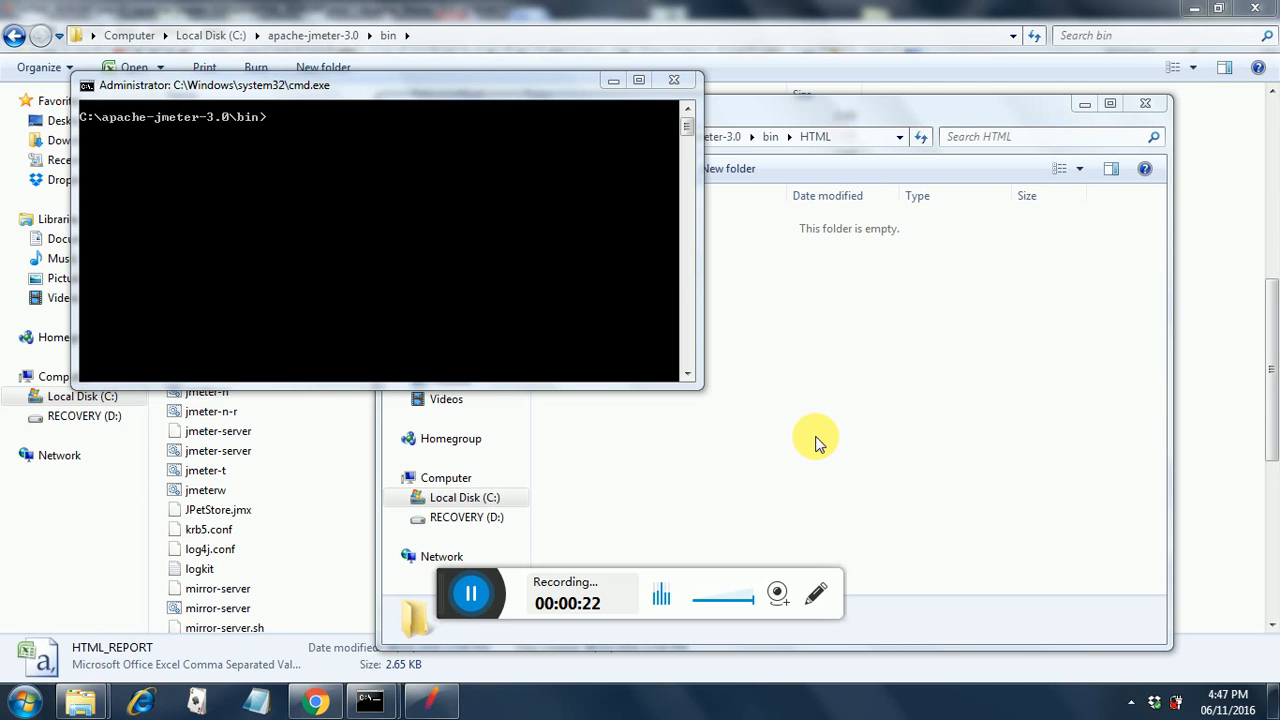
mouse_move(850, 430)
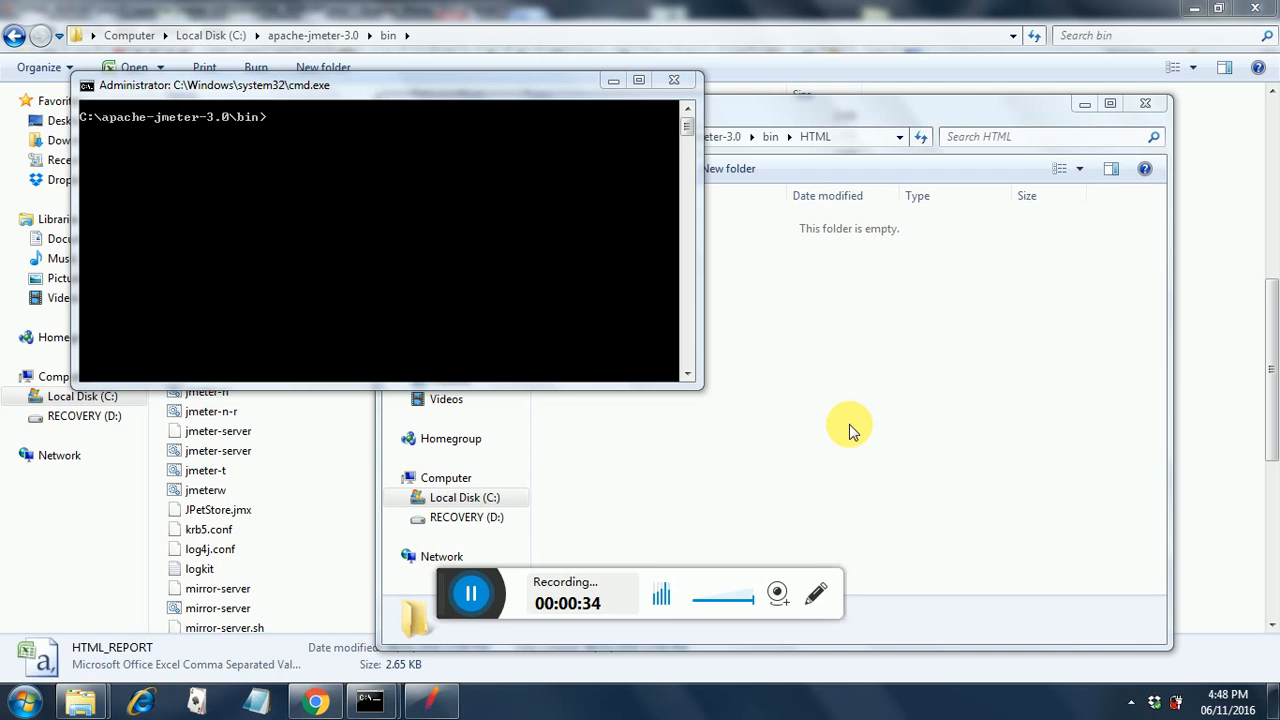
Step: Bring the empty HTML output folder window forward to confirm it is empty
click(810, 210)
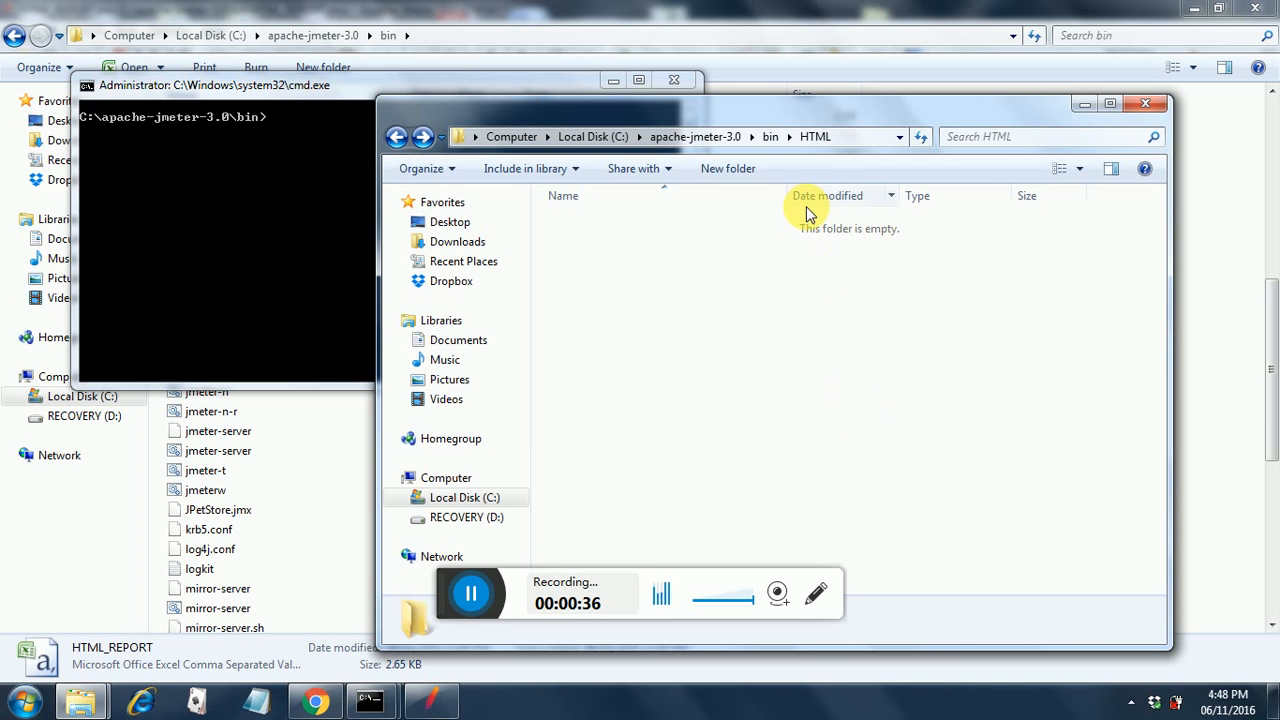
mouse_move(775, 210)
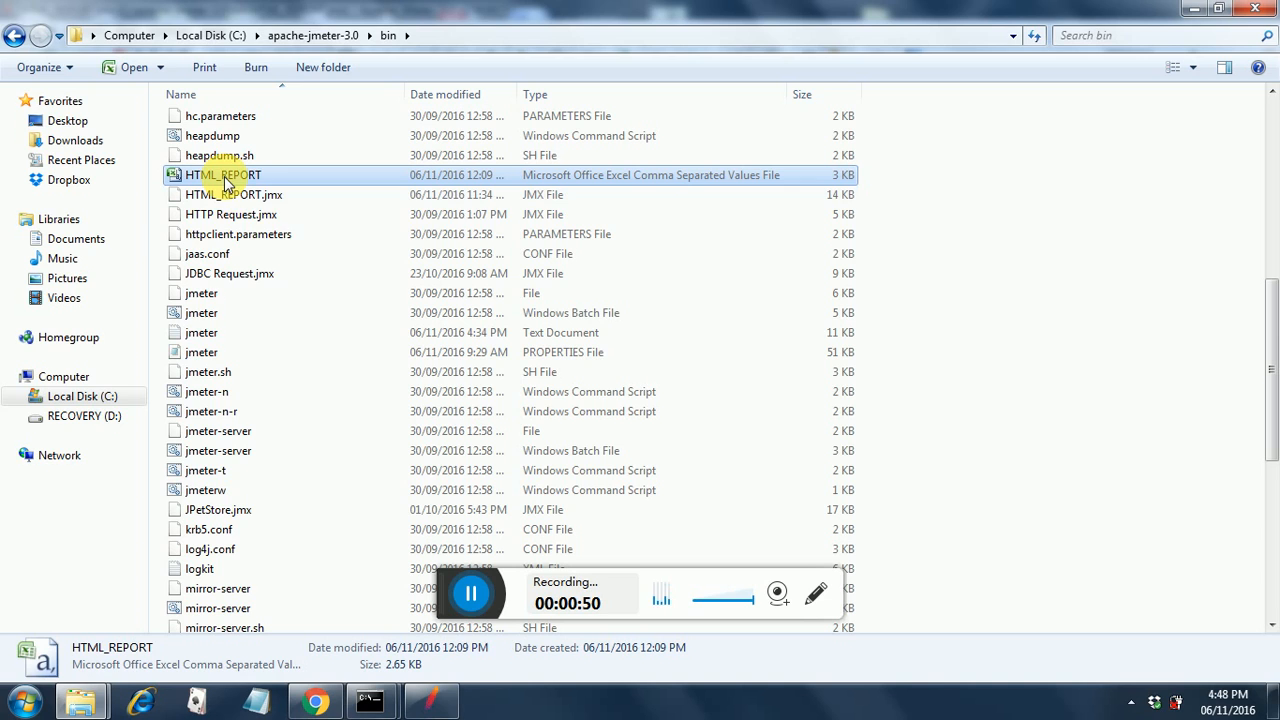
mouse_move(224, 175)
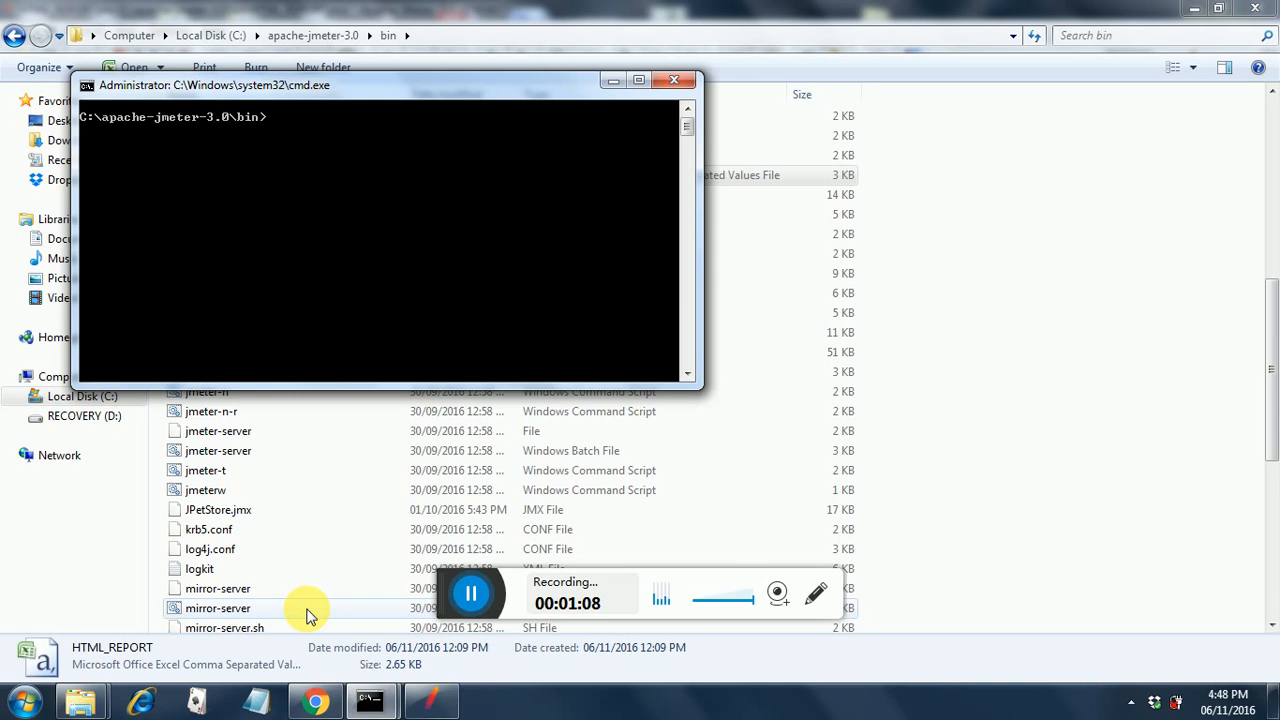
Step: Begin the report command as 'jmeter -g' and return to the bin folder window
text(jmeter)
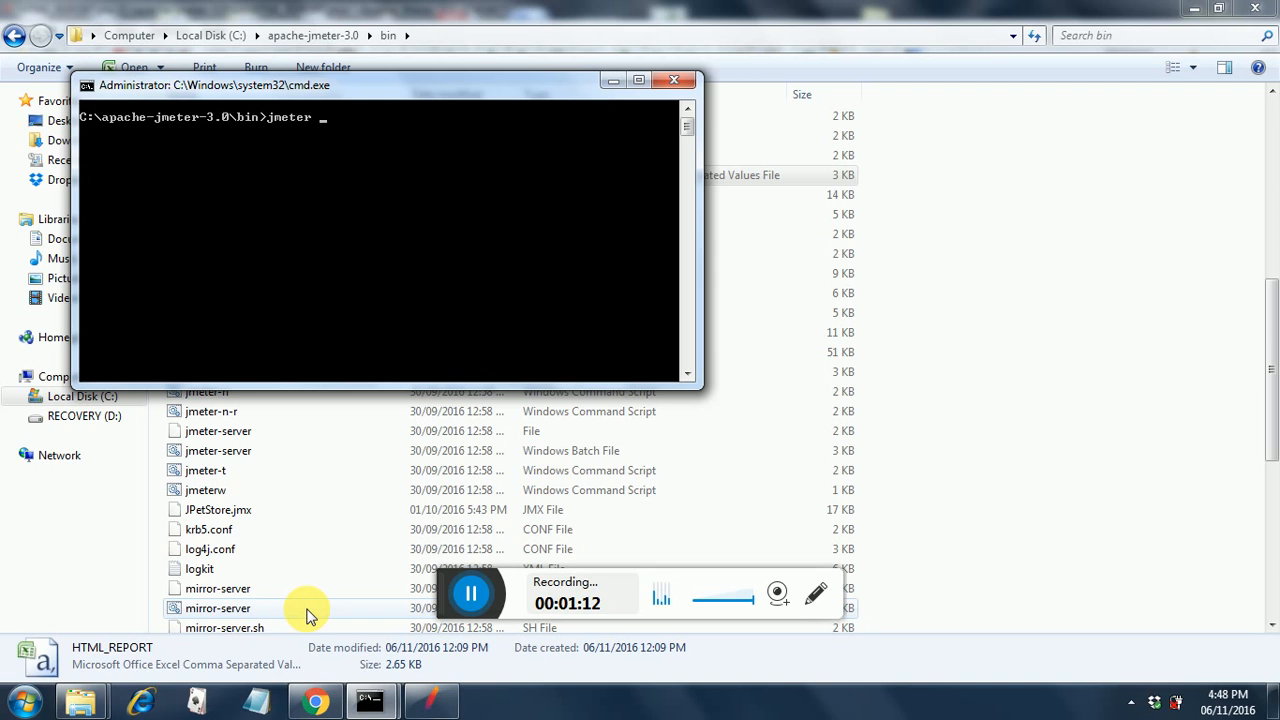
text(-)
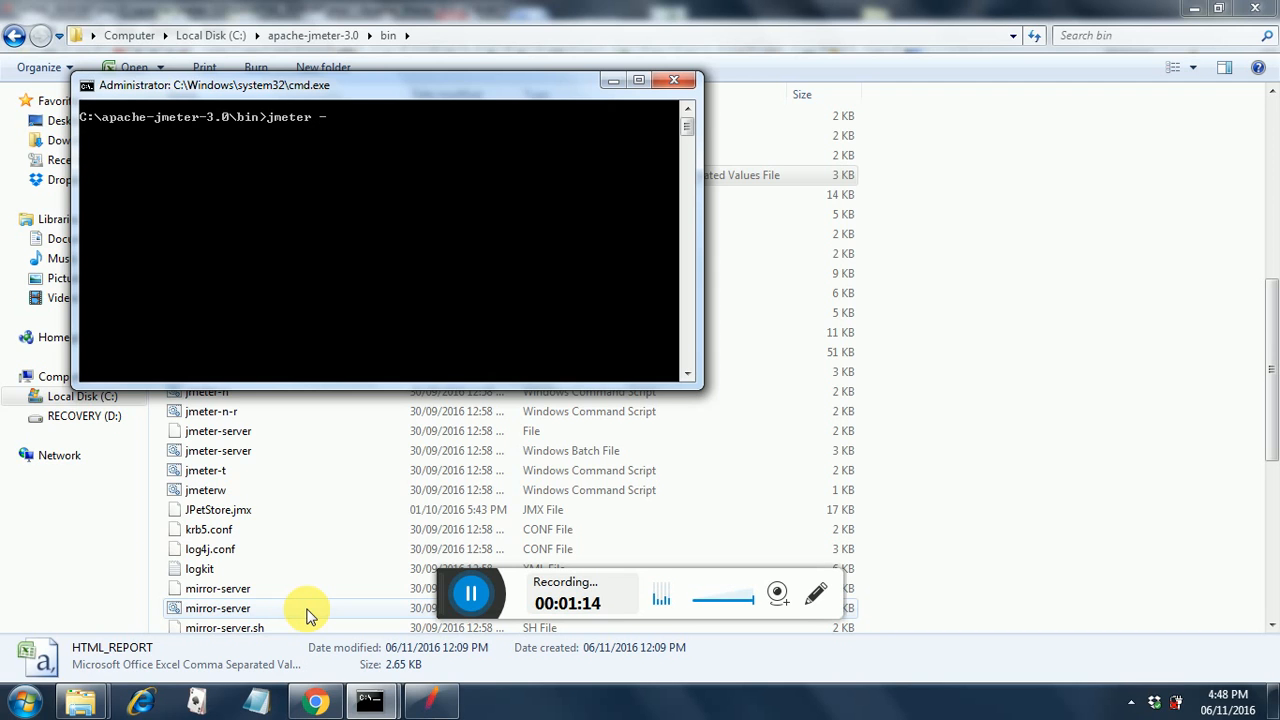
text(g)
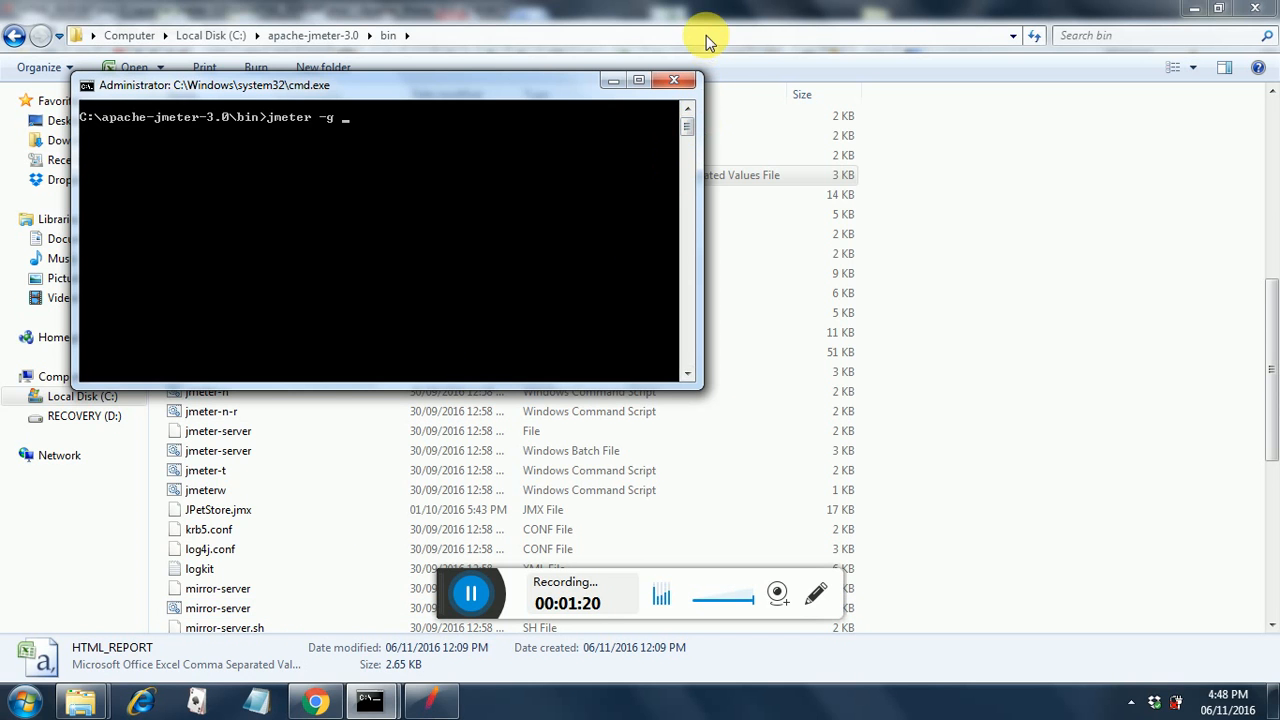
click(673, 80)
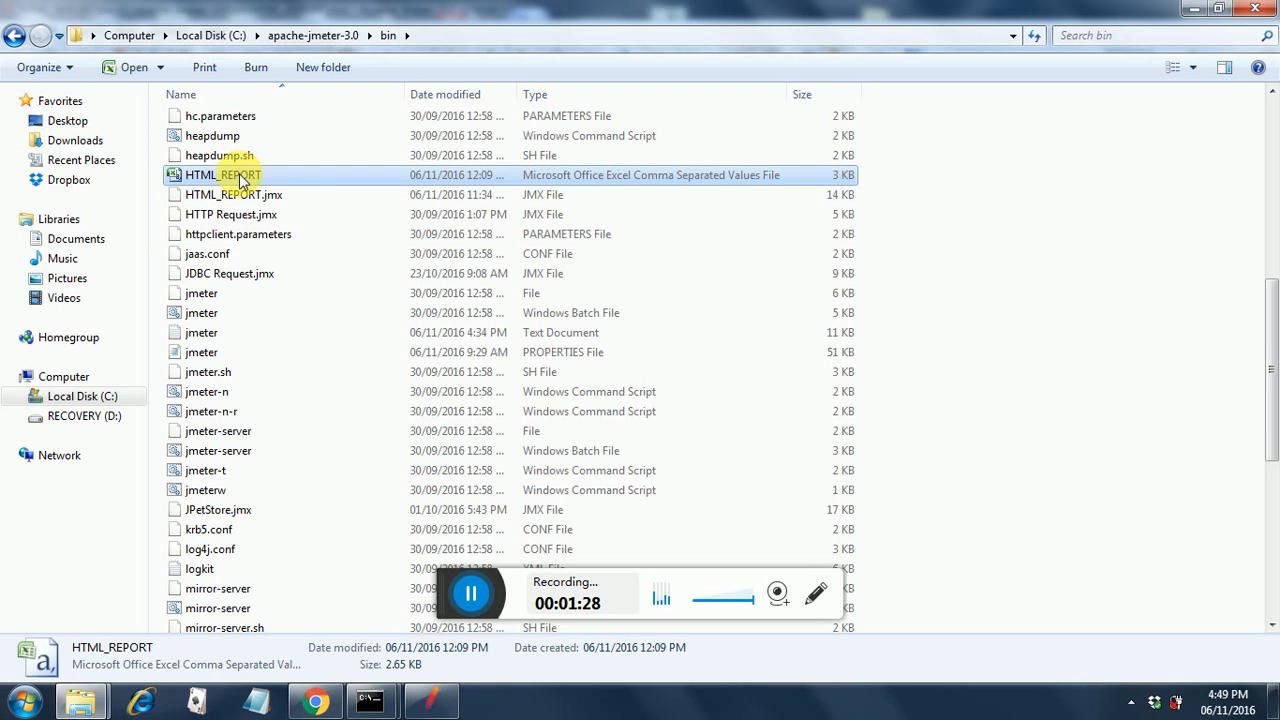
Step: Open the Security tab of HTML_REPORT.csv's Properties to reveal its full path
right_click(222, 175)
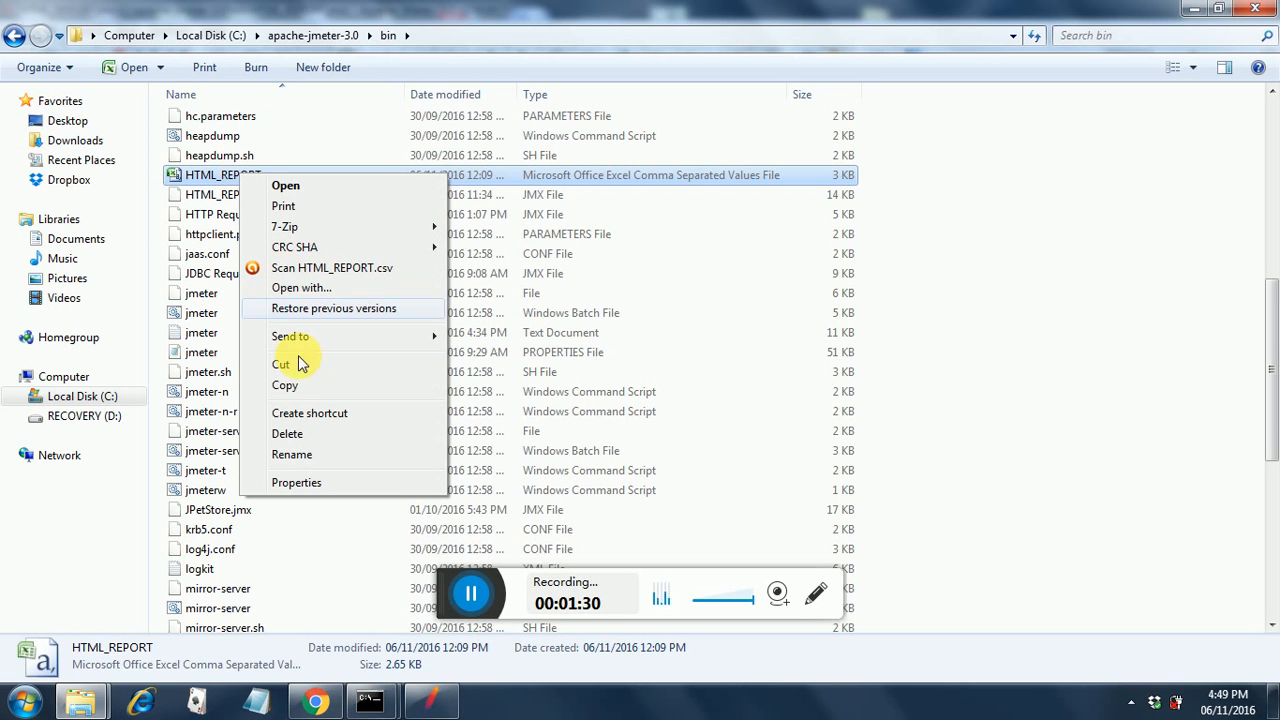
click(296, 482)
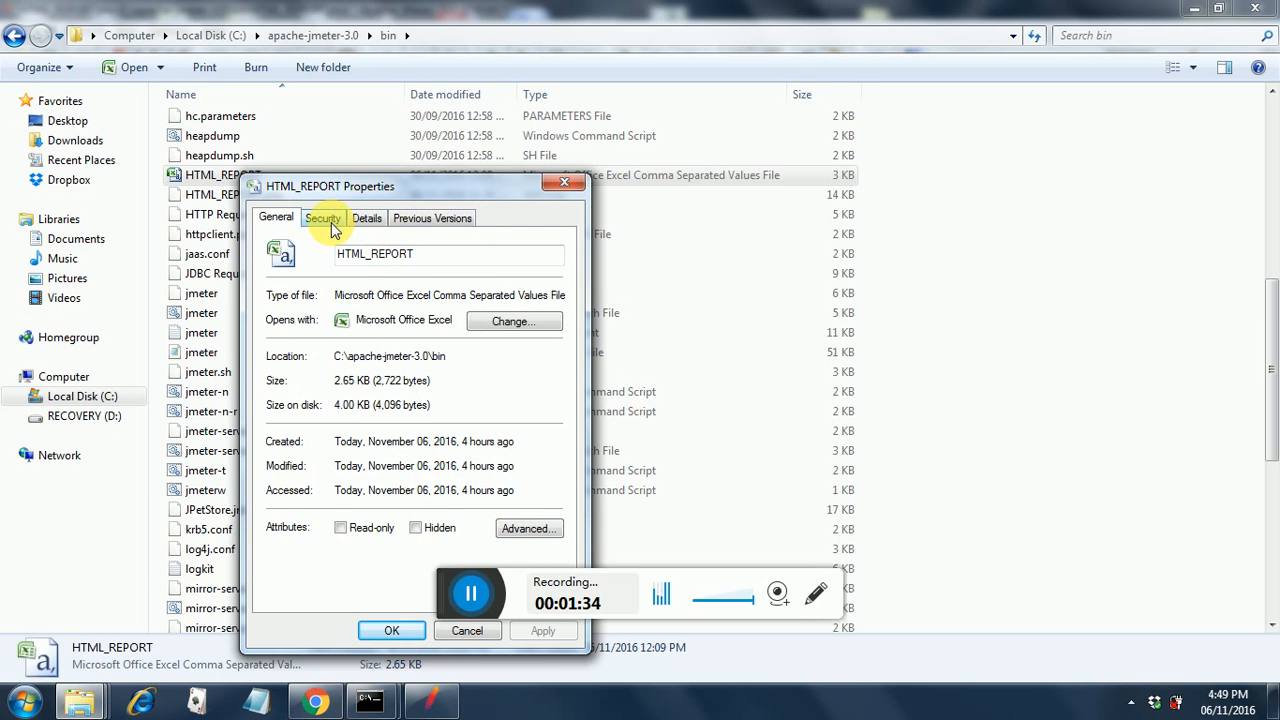
click(323, 218)
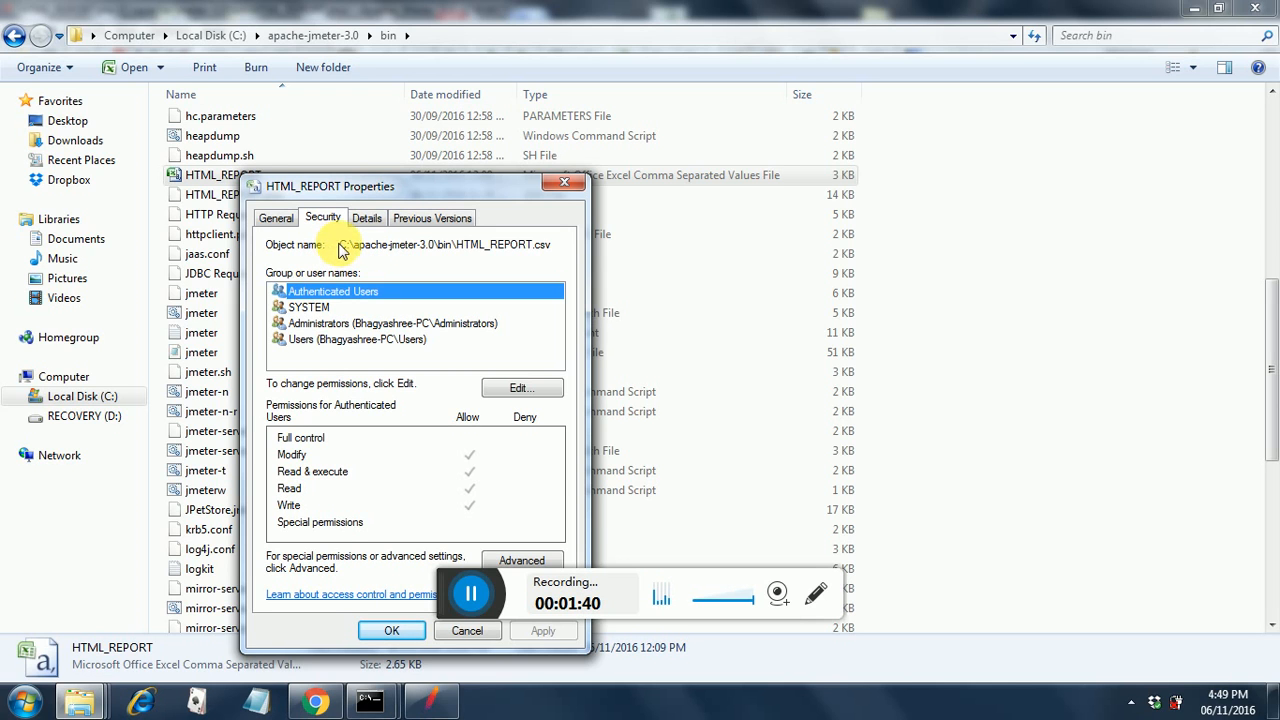
Step: Select and copy the HTML_REPORT.csv object name path
triple_click(445, 244)
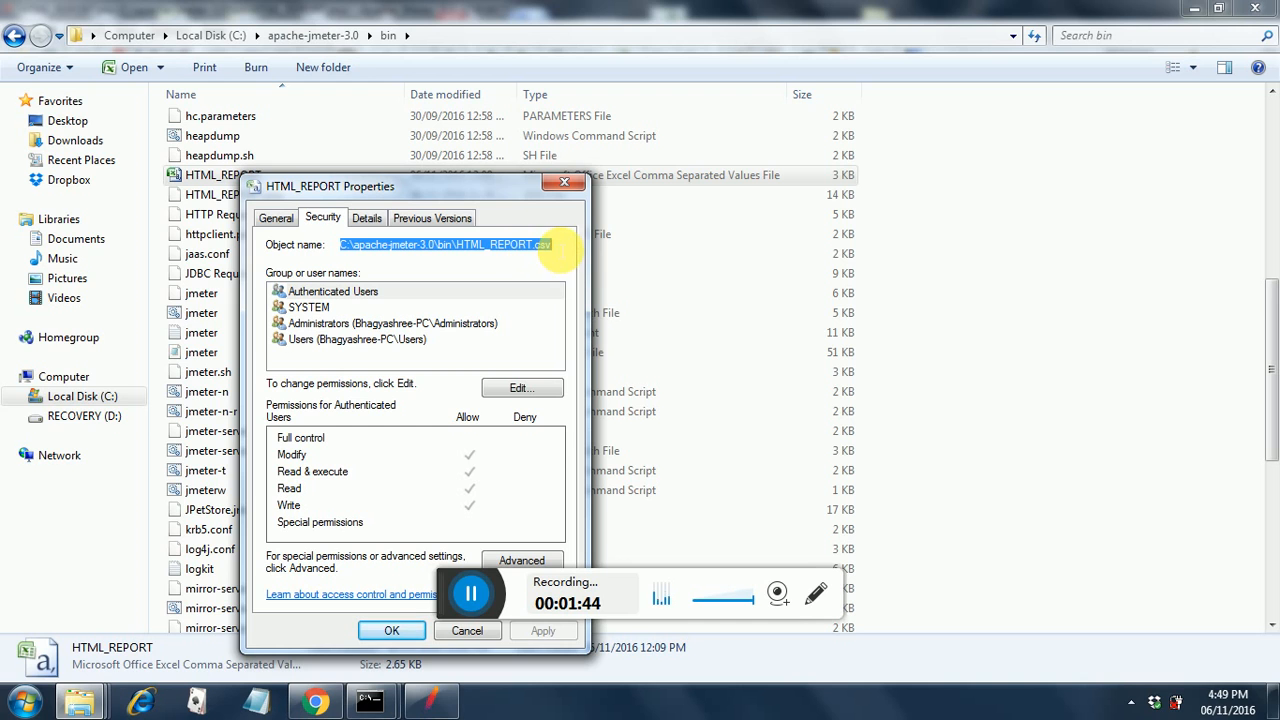
right_click(545, 244)
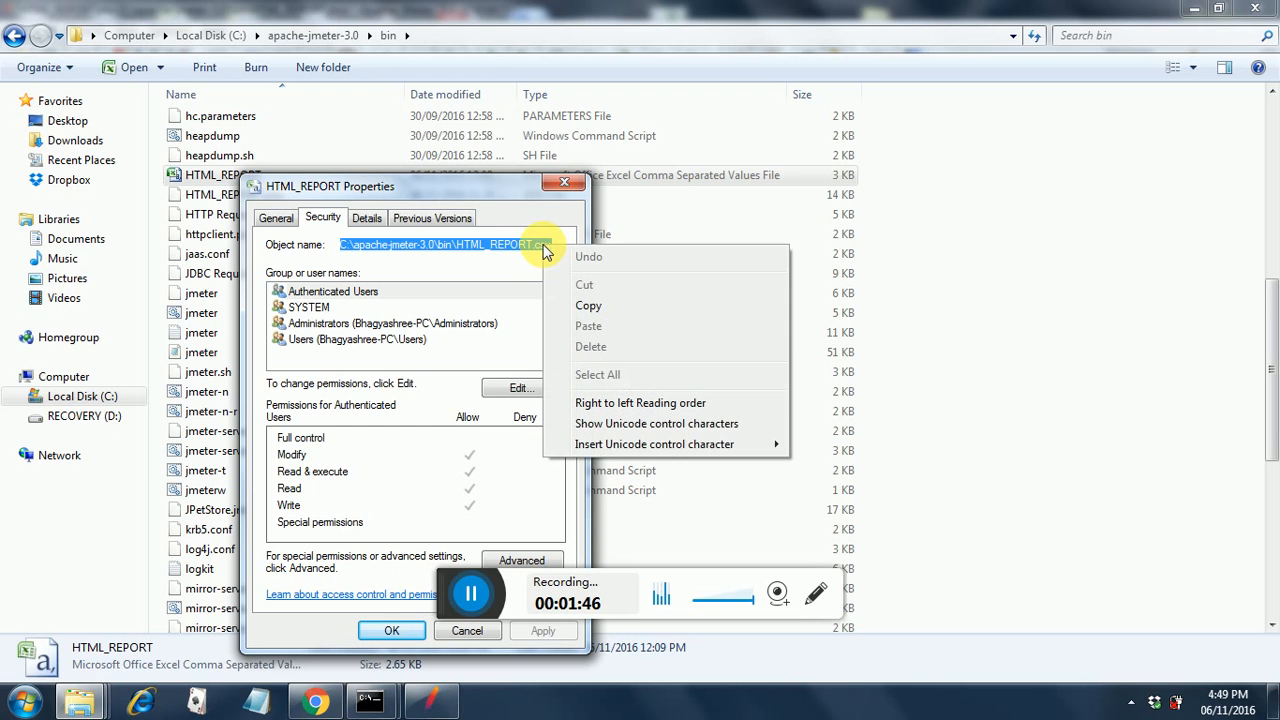
click(435, 530)
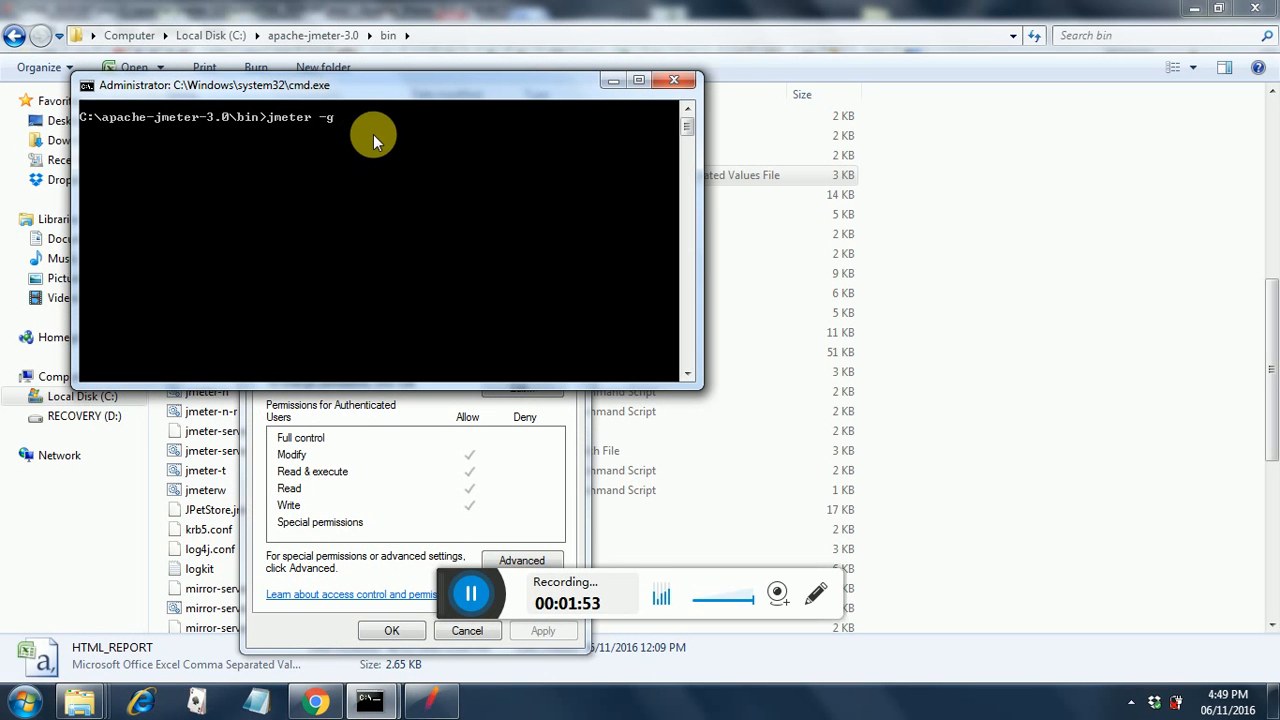
Step: Complete the command with the CSV path and '-o C:\apache-jmeter-3.0\bin\HTML' output
right_click(375, 140)
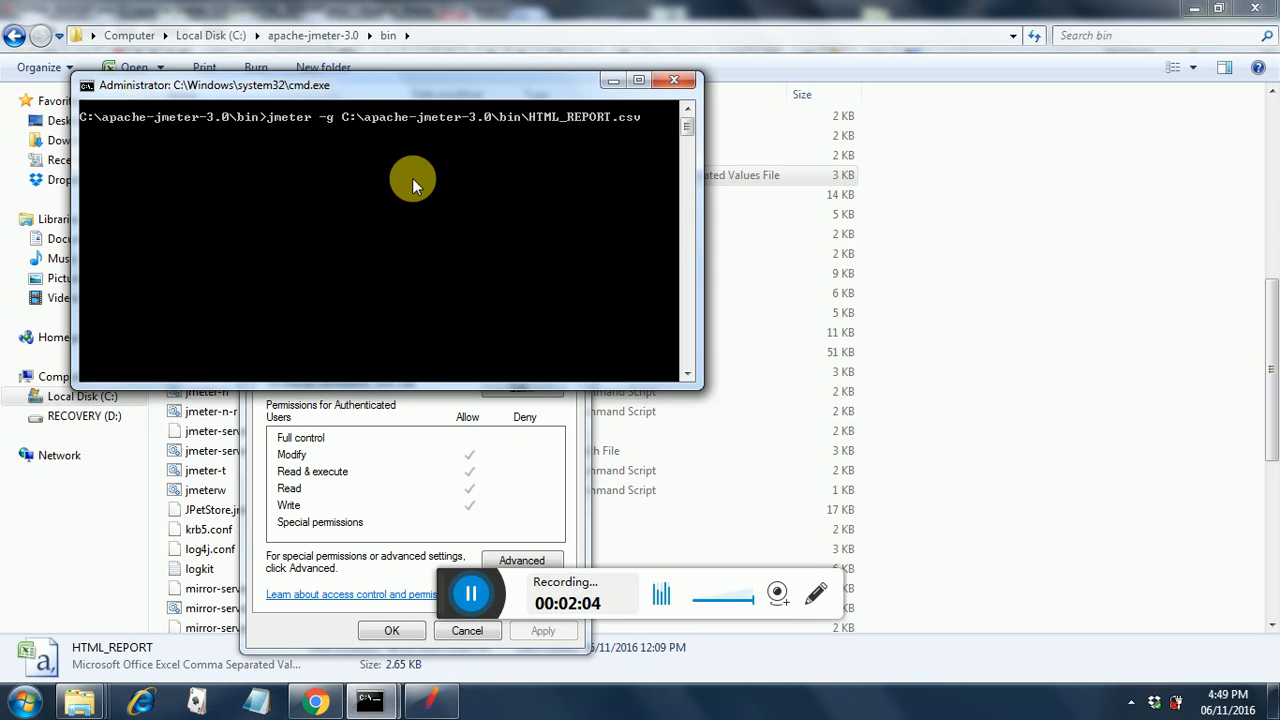
text(-o)
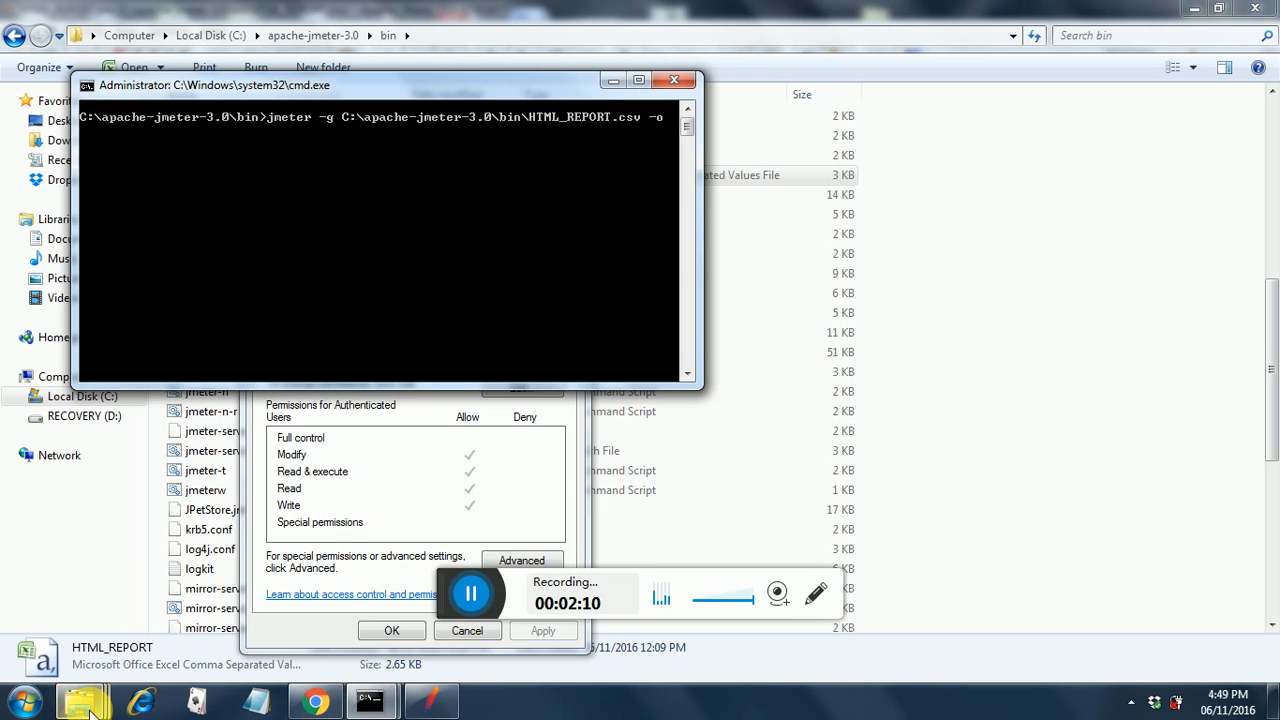
mouse_move(83, 700)
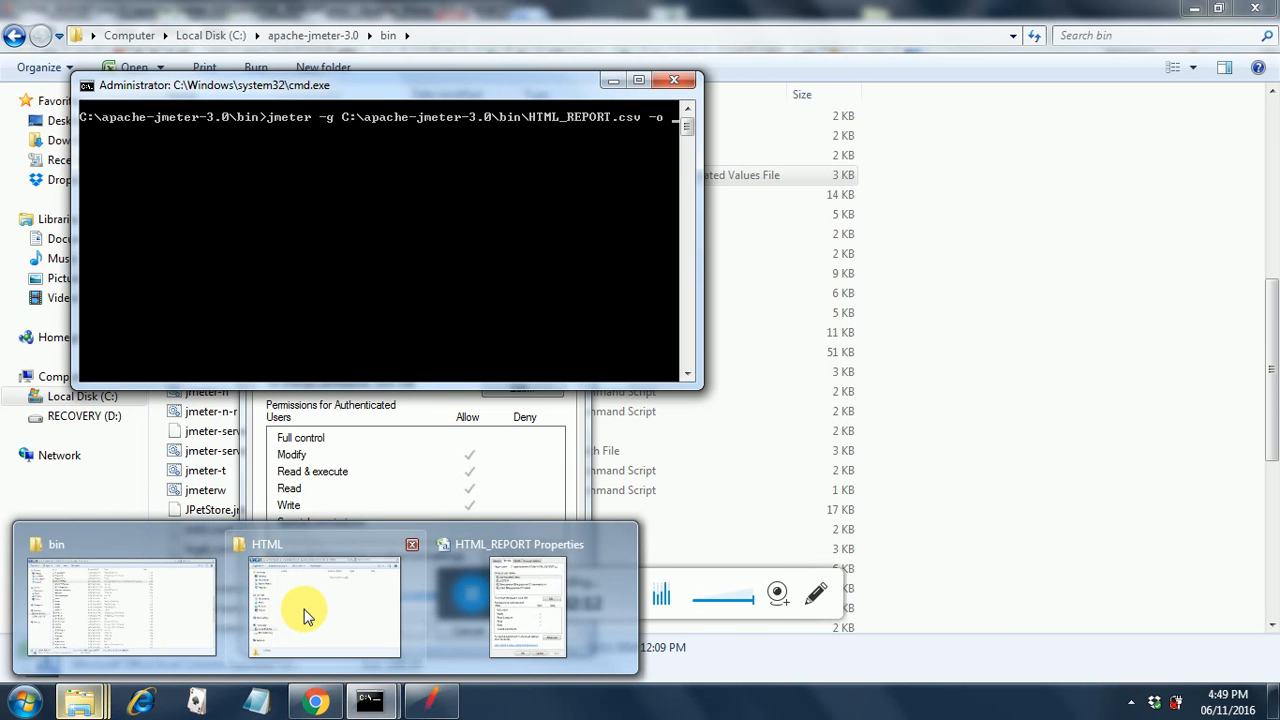
click(324, 605)
text( C:\apache-jmeter-3.0\bin\HTML)
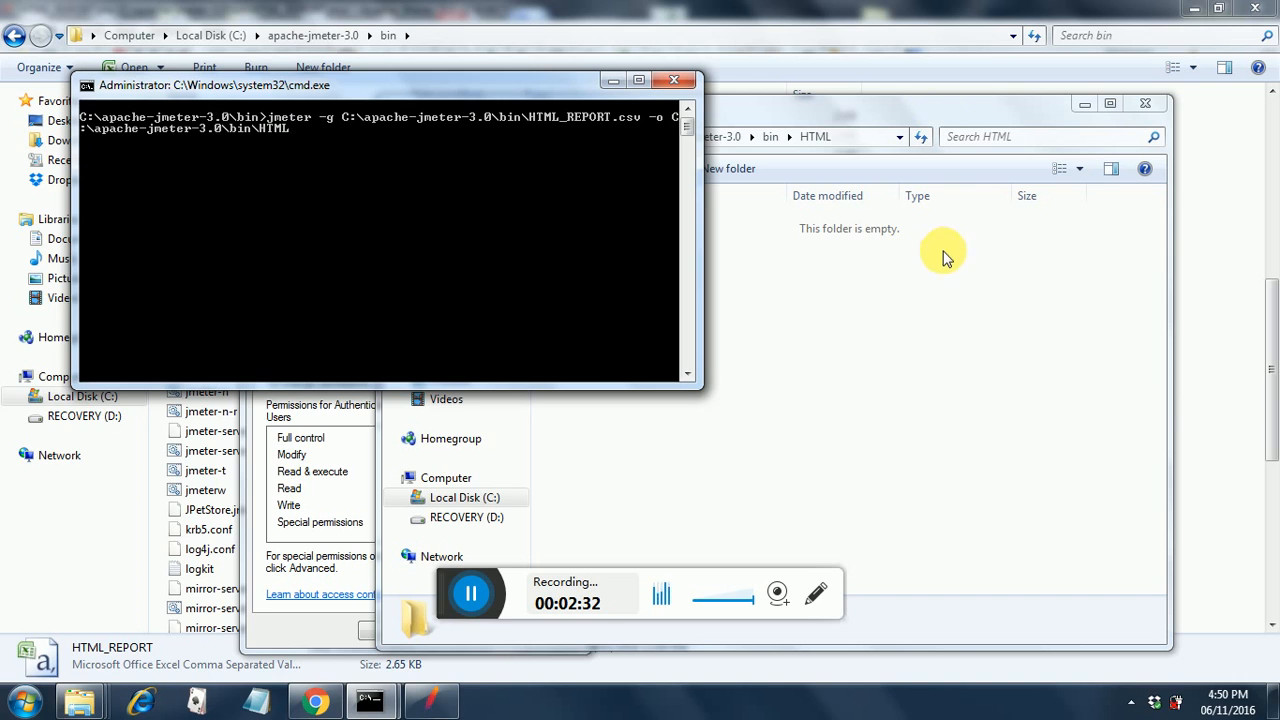
mouse_move(860, 260)
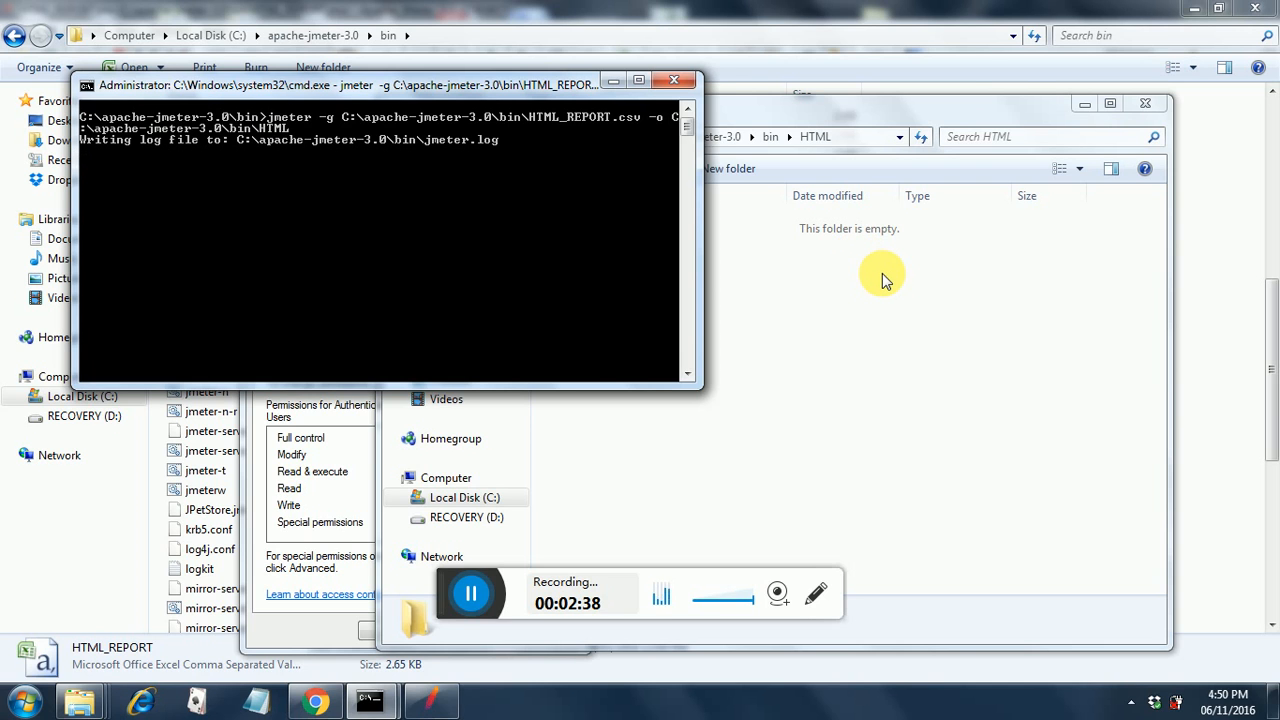
Step: Watch the HTML folder fill with content, sbadmin2-1.0.7, index and README
click(322, 67)
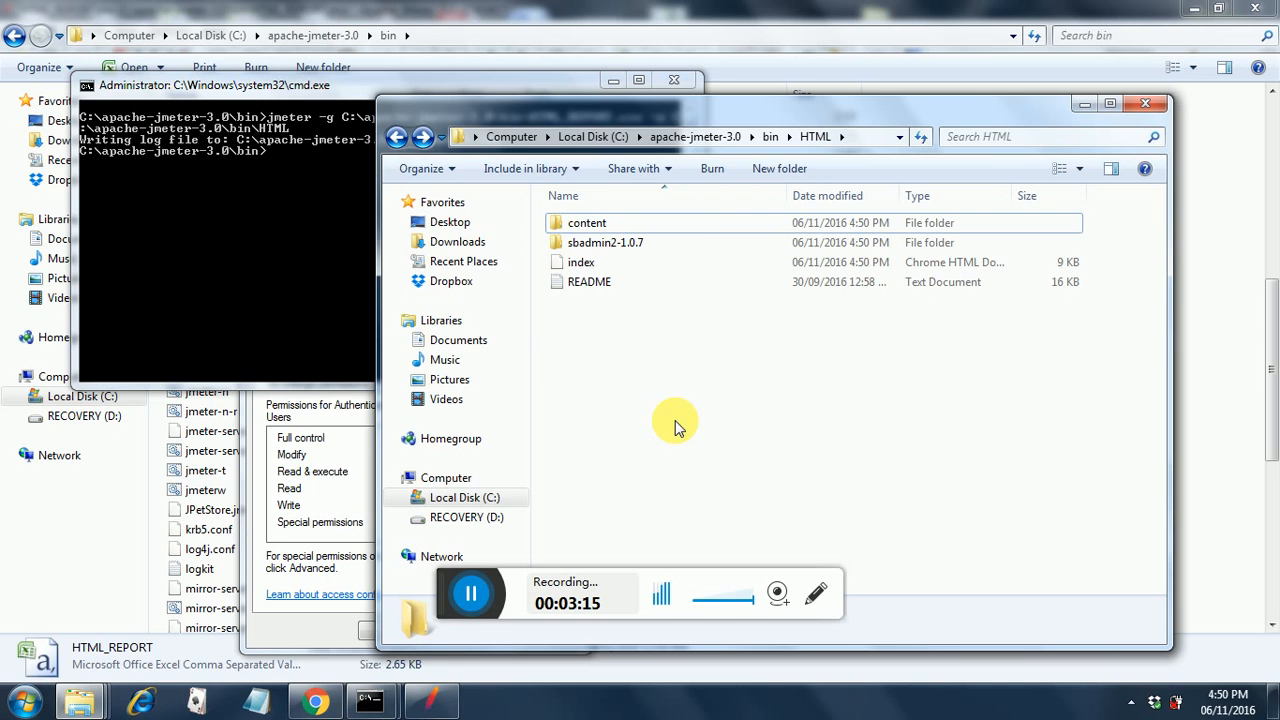
mouse_move(581, 262)
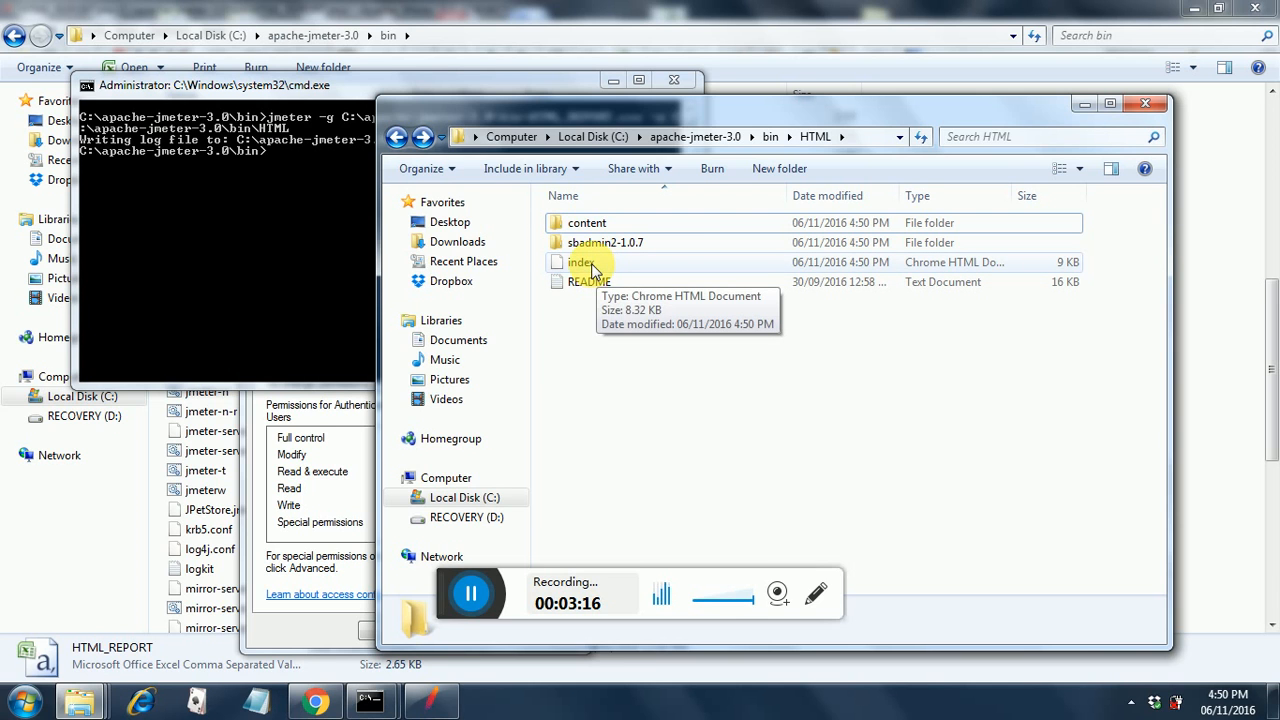
Step: Open index.html in Chrome, browse the dashboard, and expand the Charts menu
double_click(581, 262)
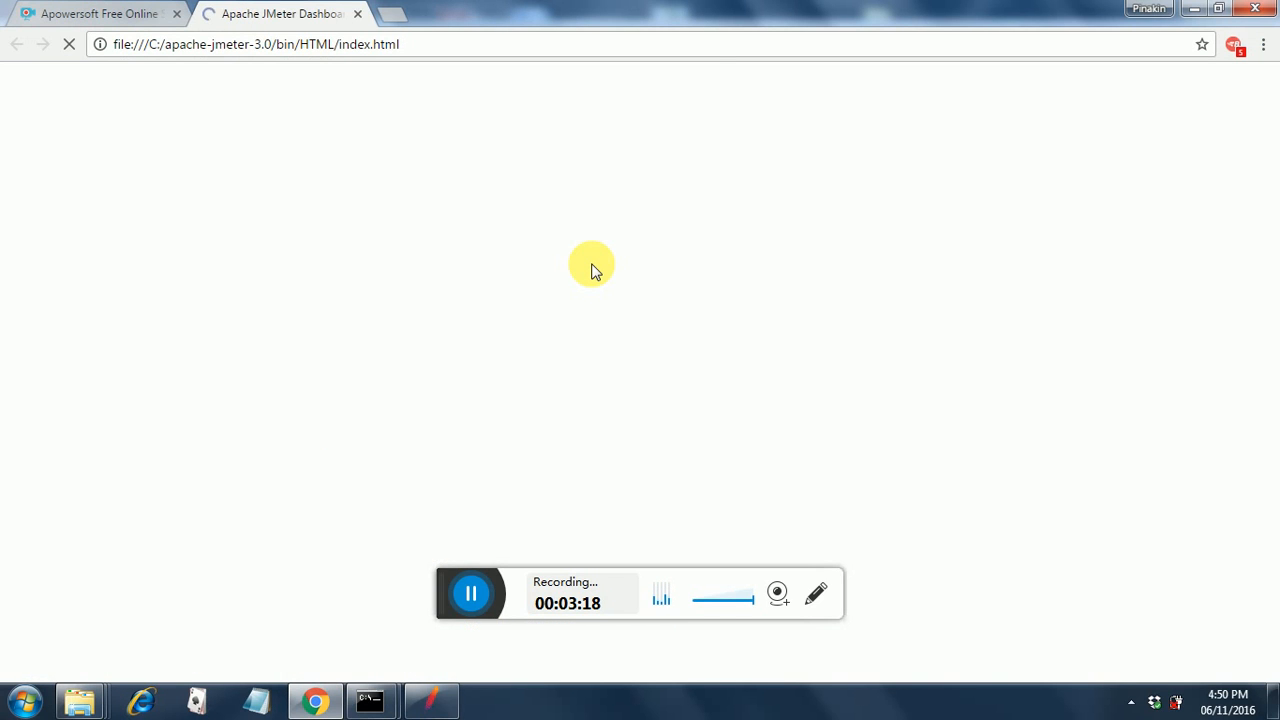
click(69, 44)
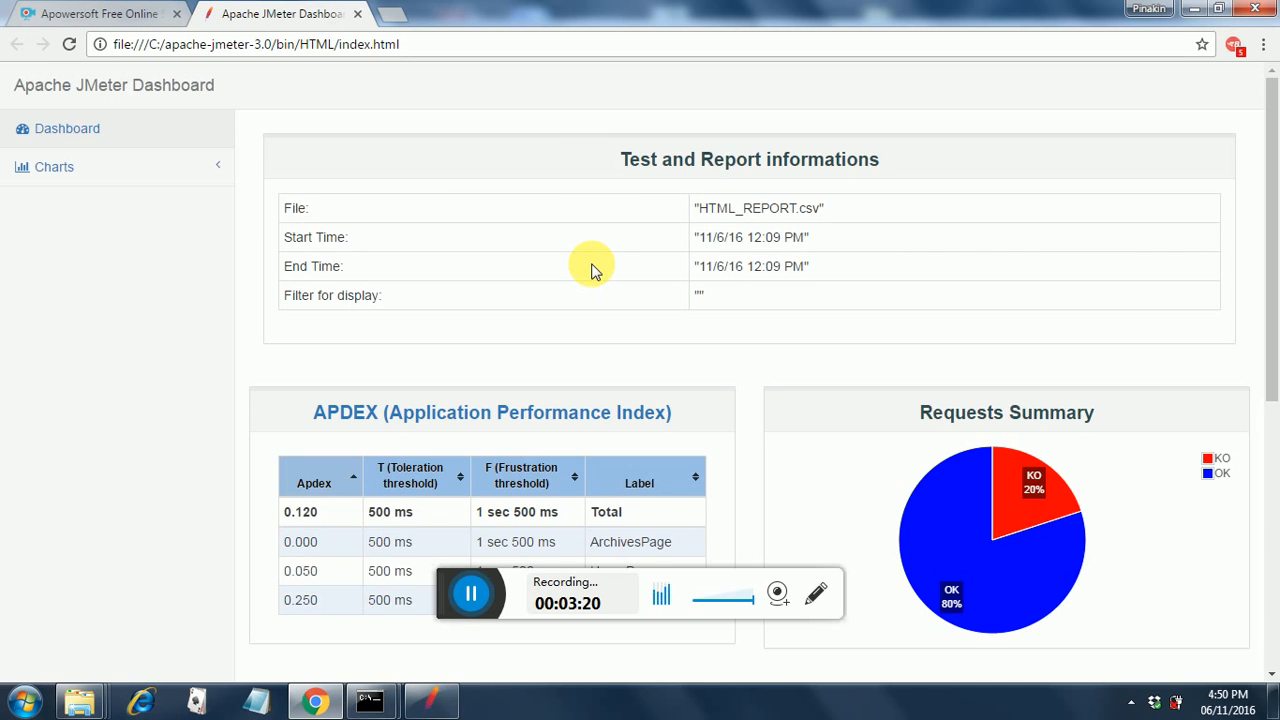
mouse_move(645, 303)
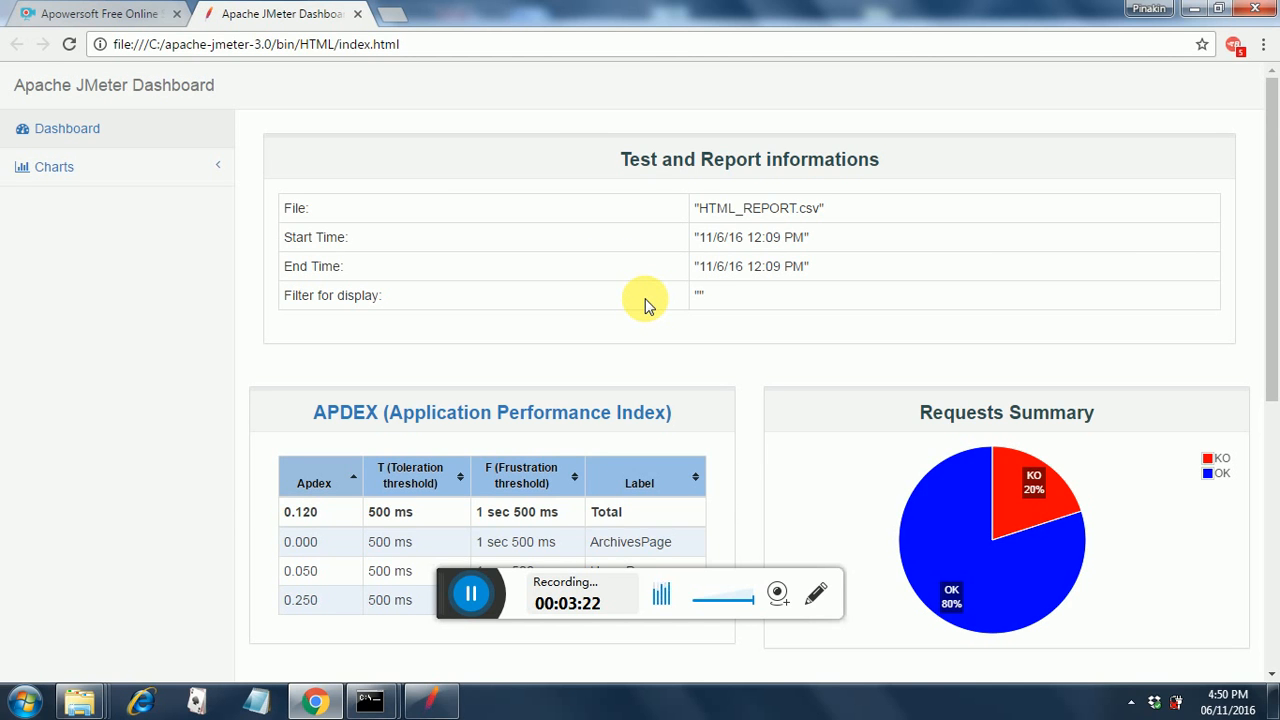
mouse_move(843, 295)
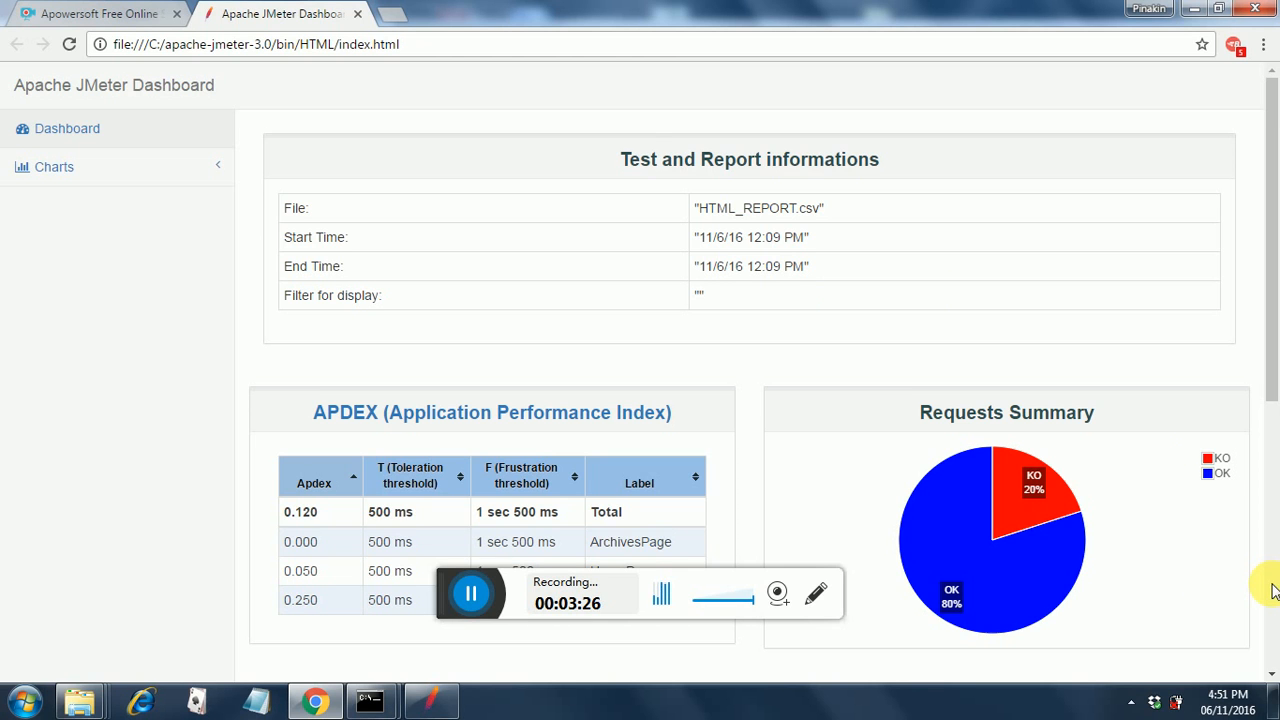
scroll(down, 3)
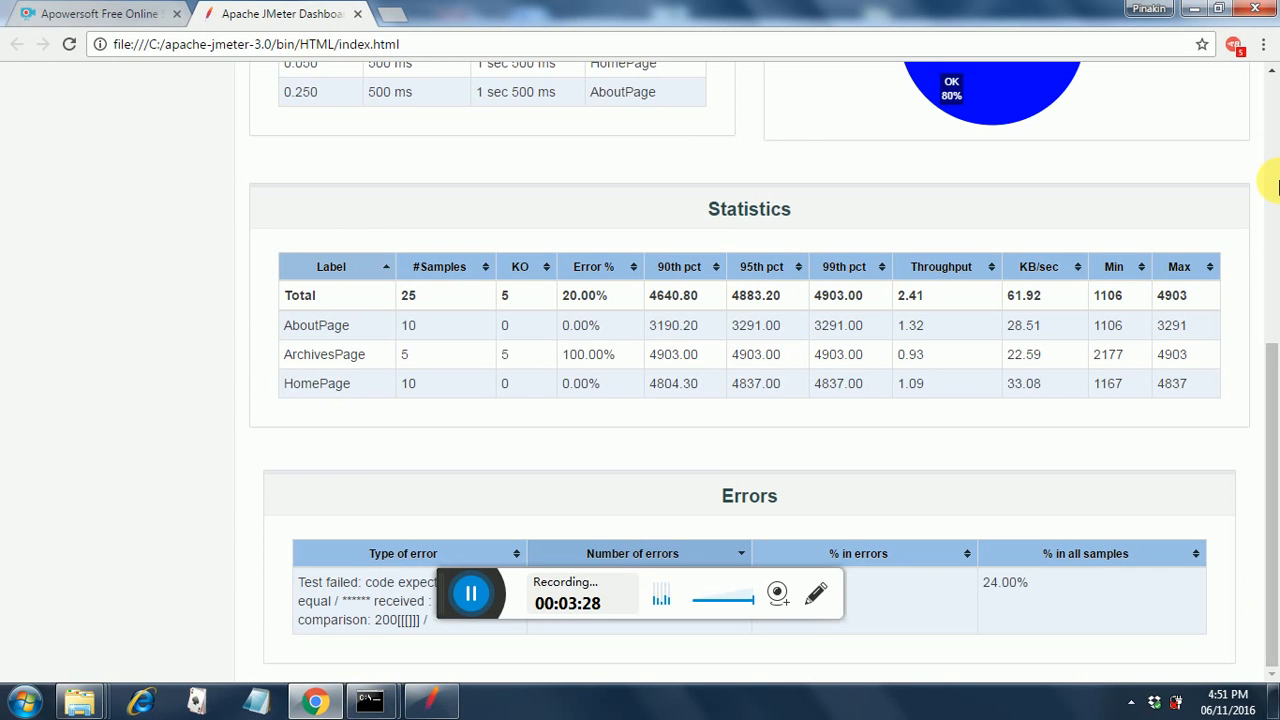
scroll(up, 3)
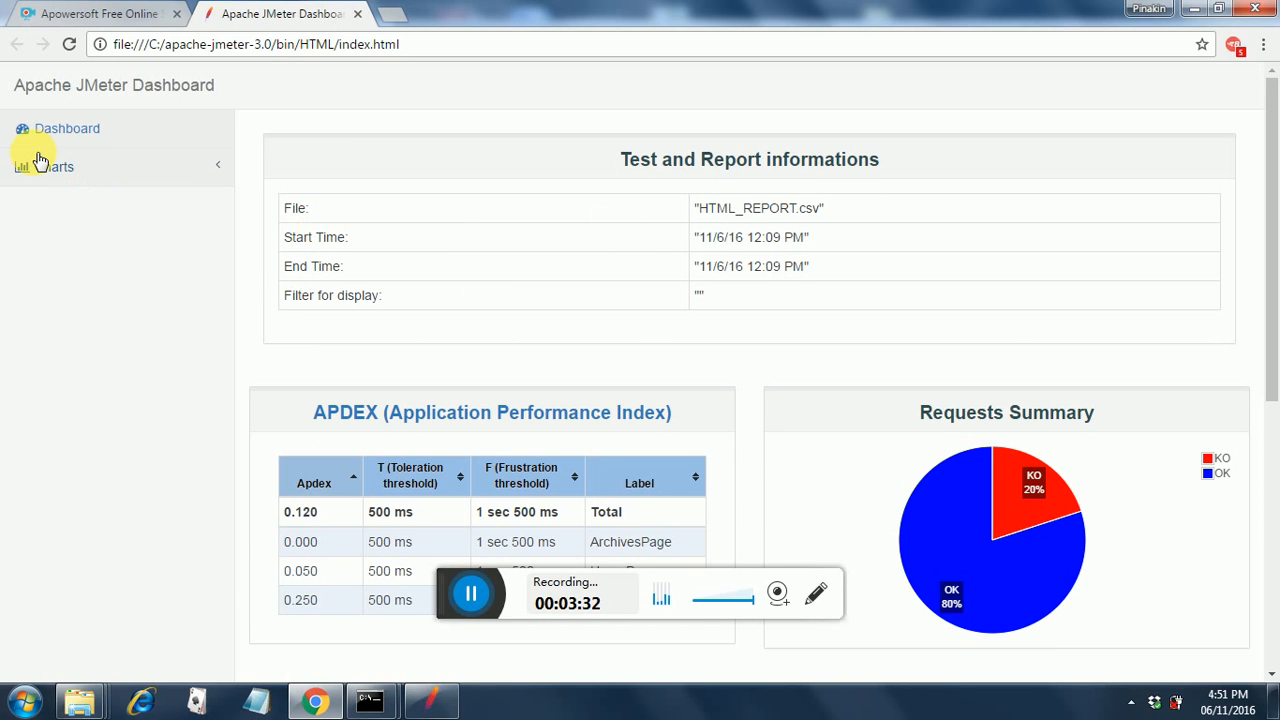
click(54, 166)
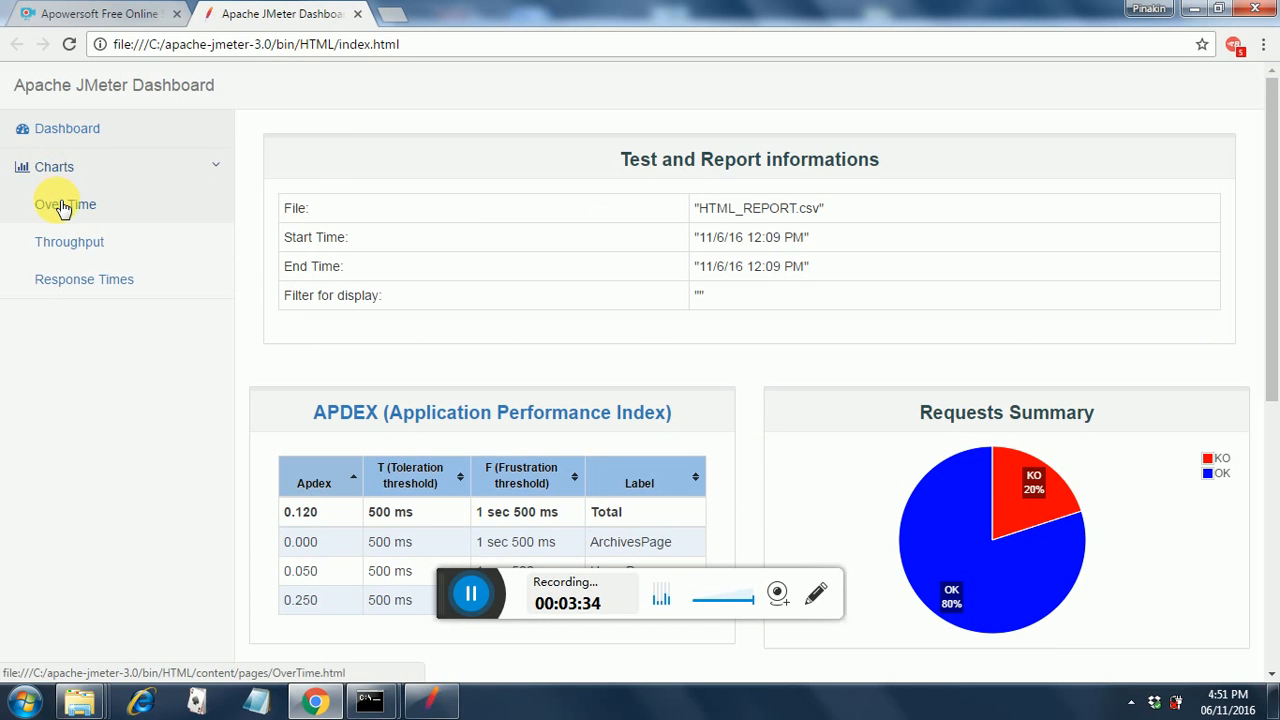
Step: Open Charts > Over Time and show the Response Times Over Time graph
click(64, 204)
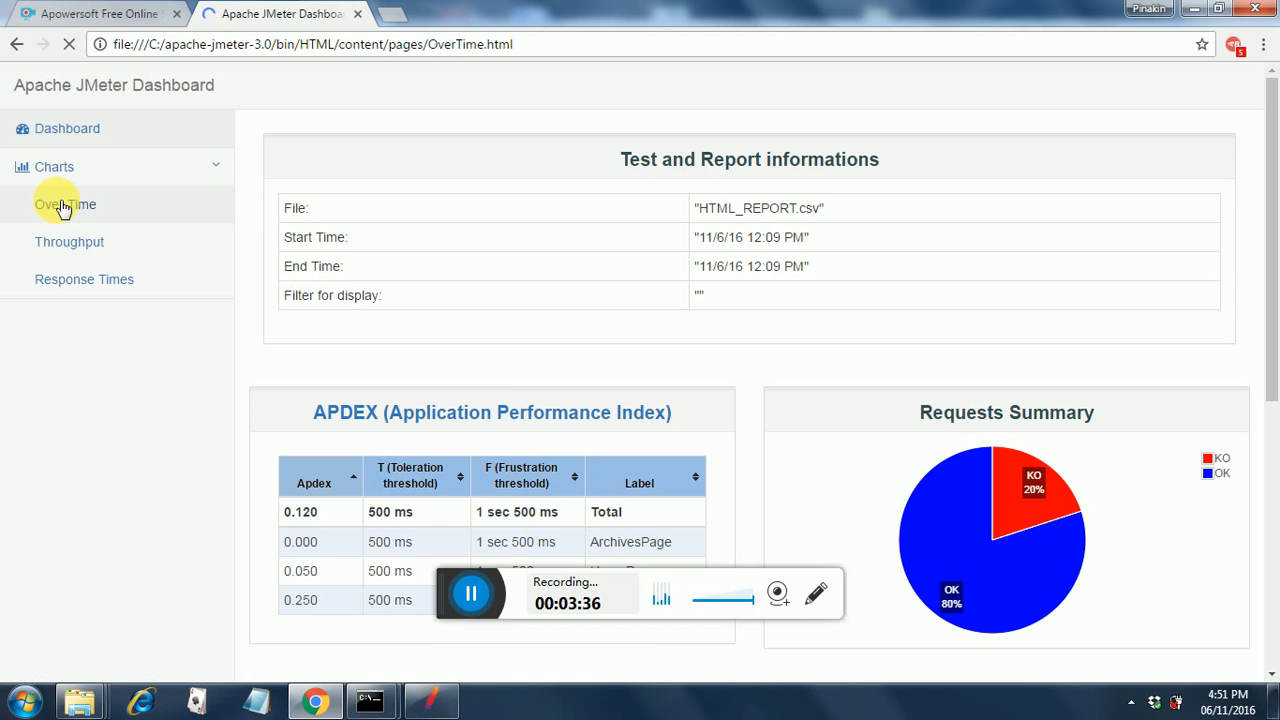
click(64, 204)
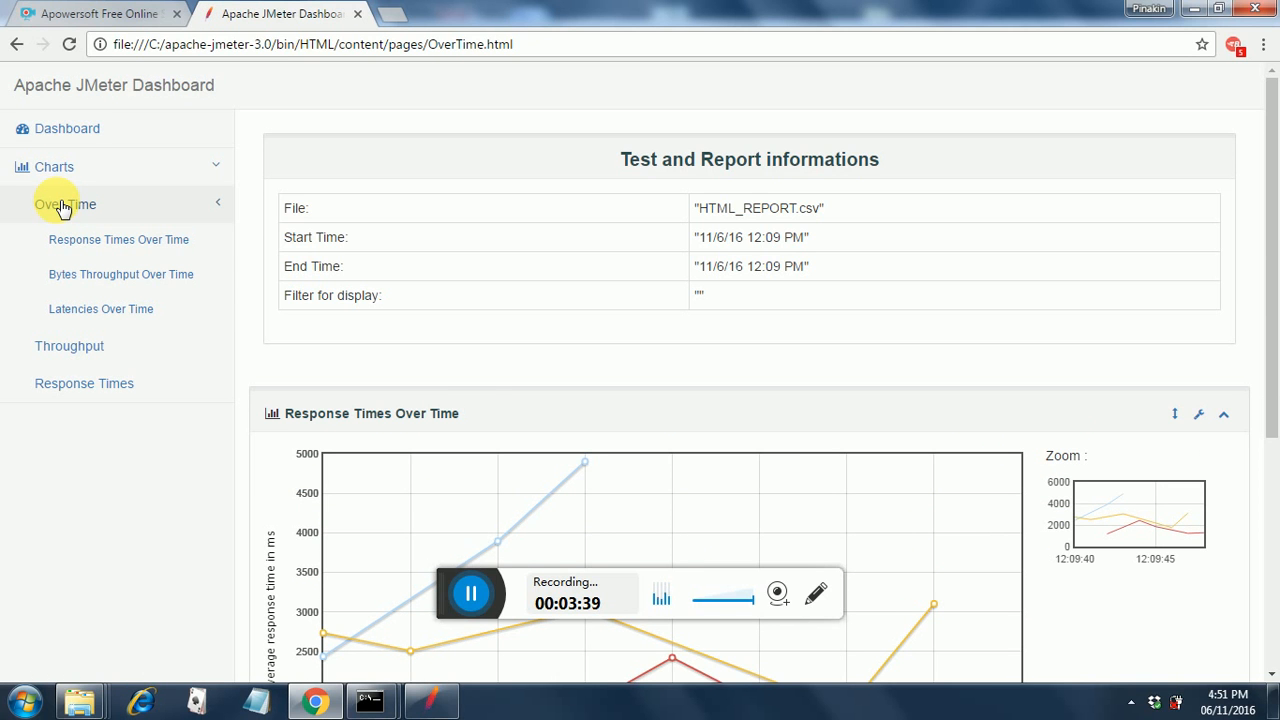
click(118, 239)
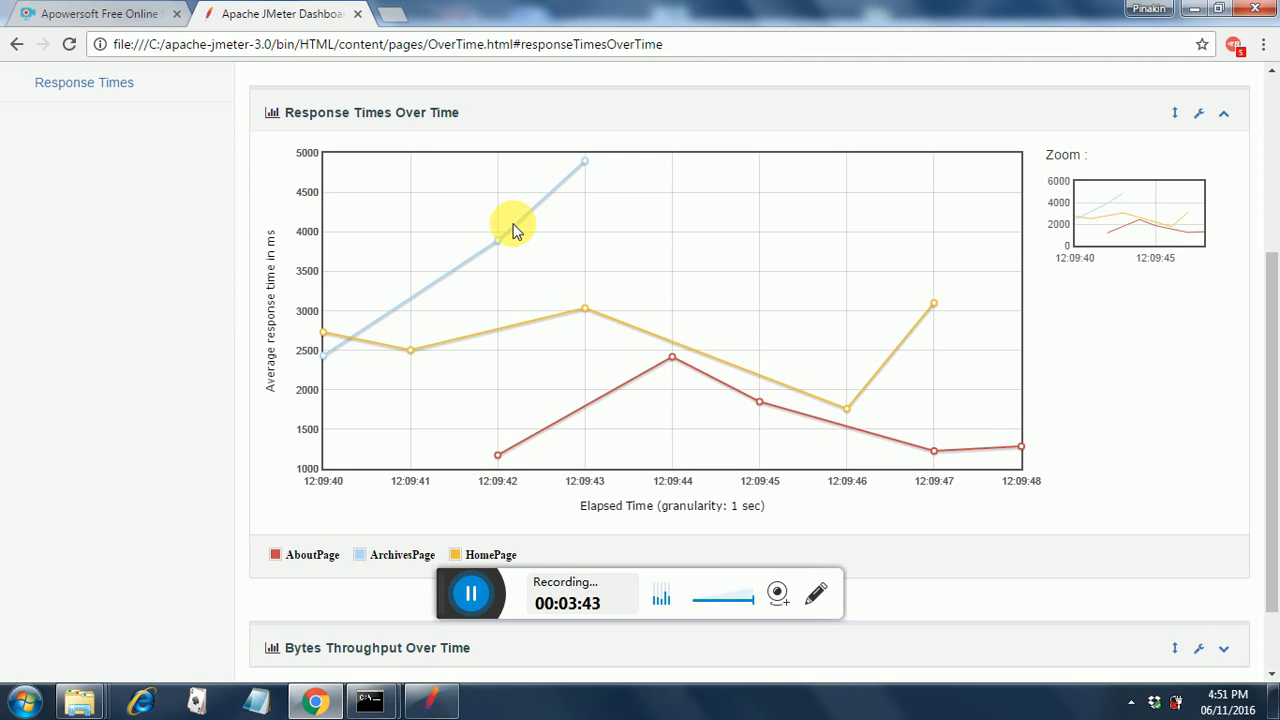
mouse_move(1195, 522)
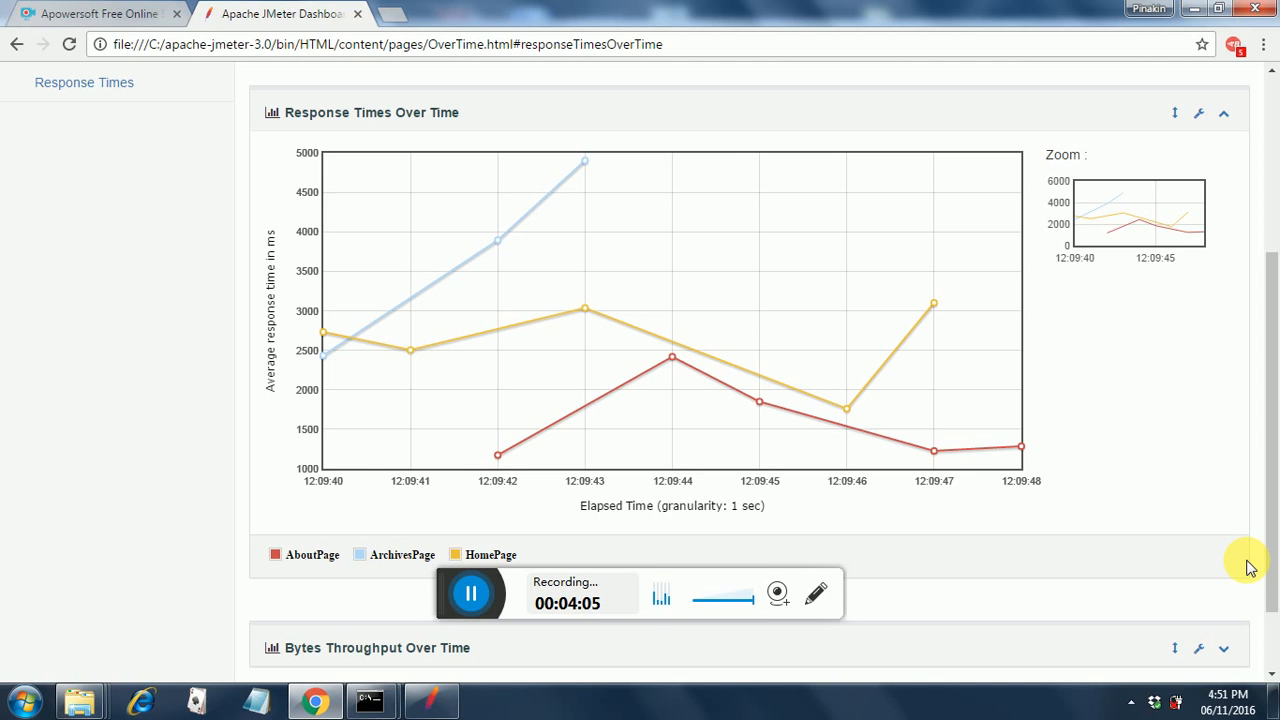
mouse_move(815, 474)
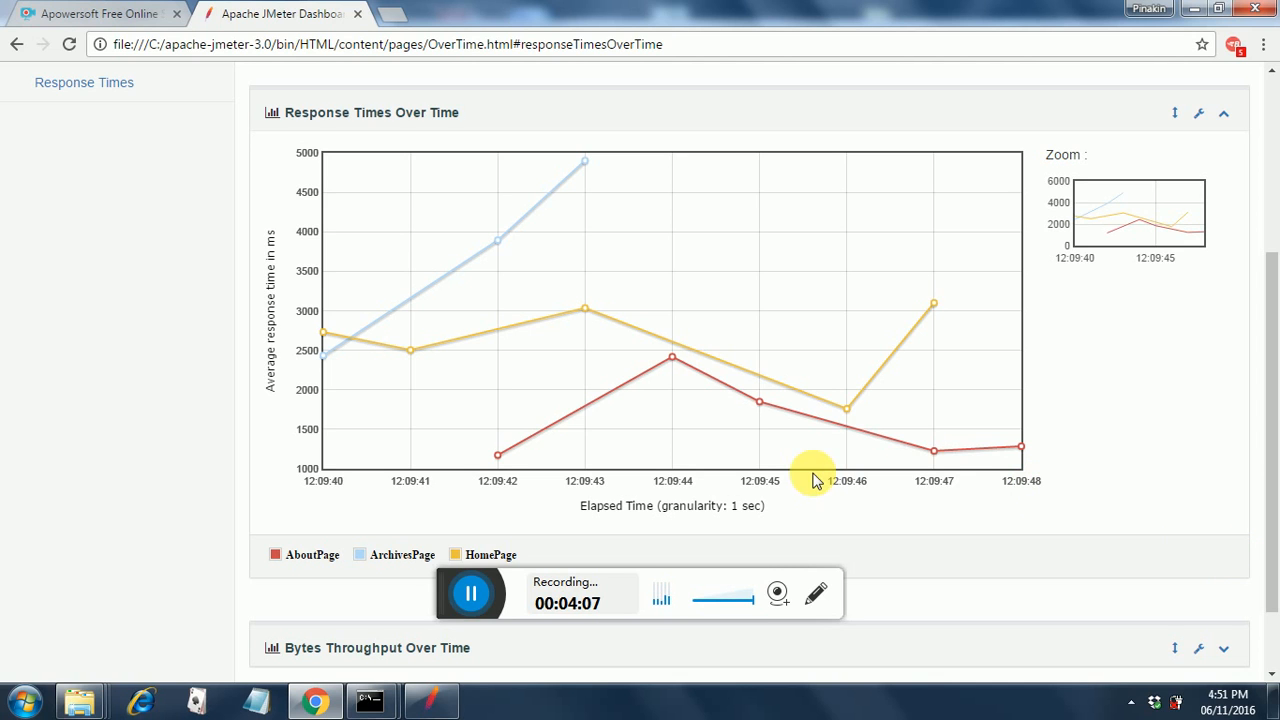